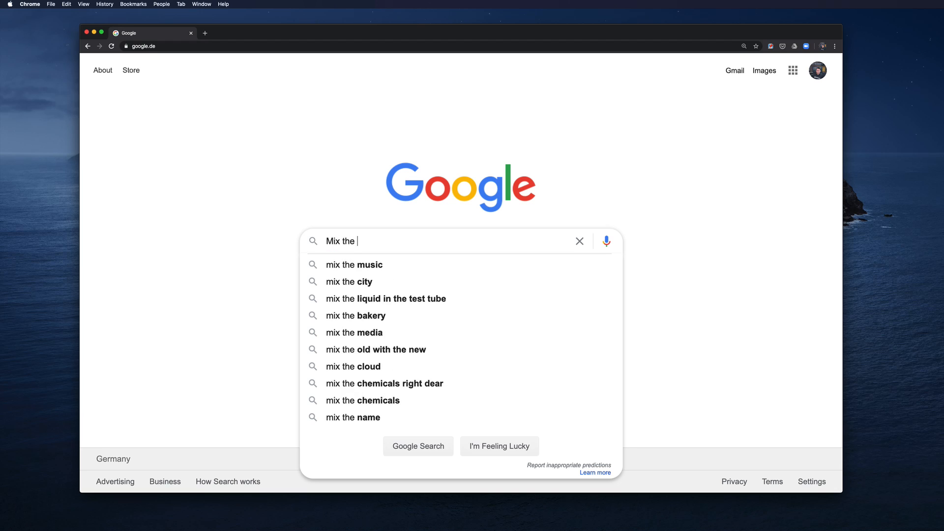
- Open the Mix The Music site from the Google suggestion and scroll its Top Songs list
left_click(355, 264)
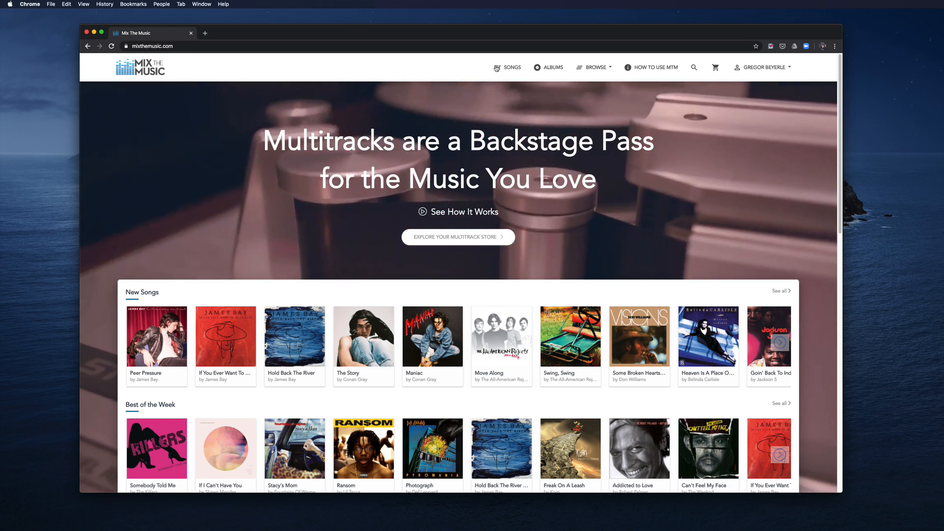
left_click(509, 67)
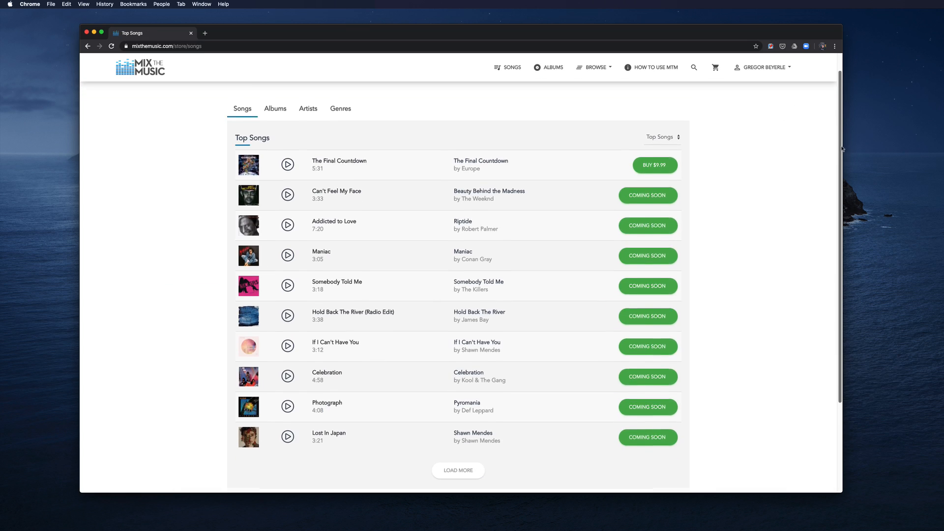
scroll("down", 3)
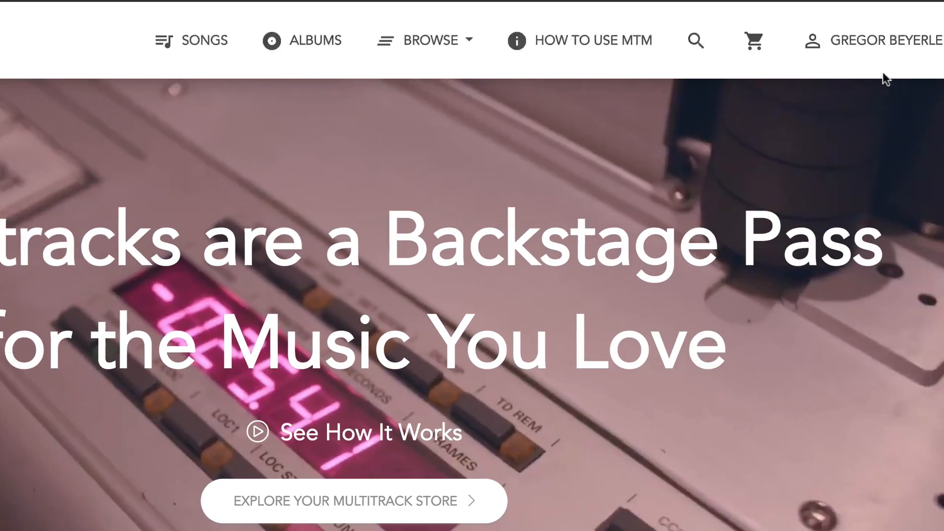
- Browse store artists filtered to the letter J and open the Junkie XL page
left_click(885, 41)
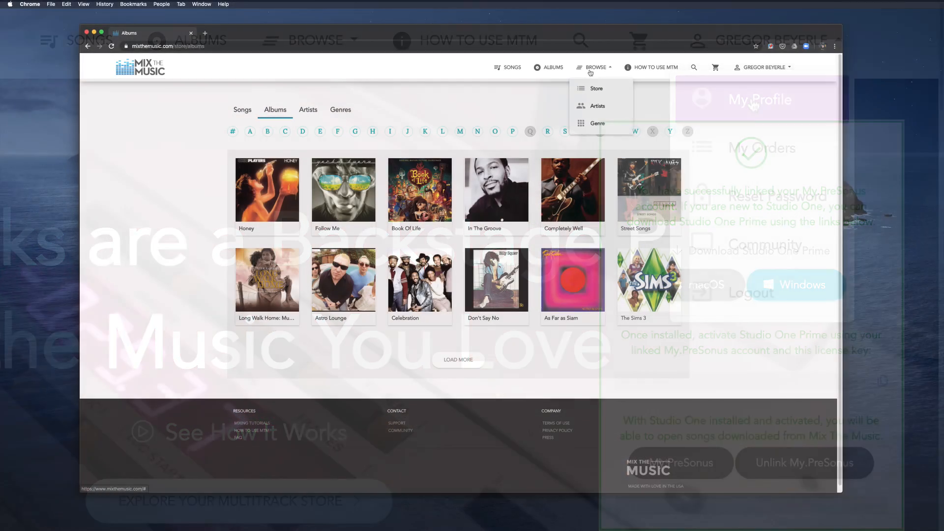
left_click(596, 106)
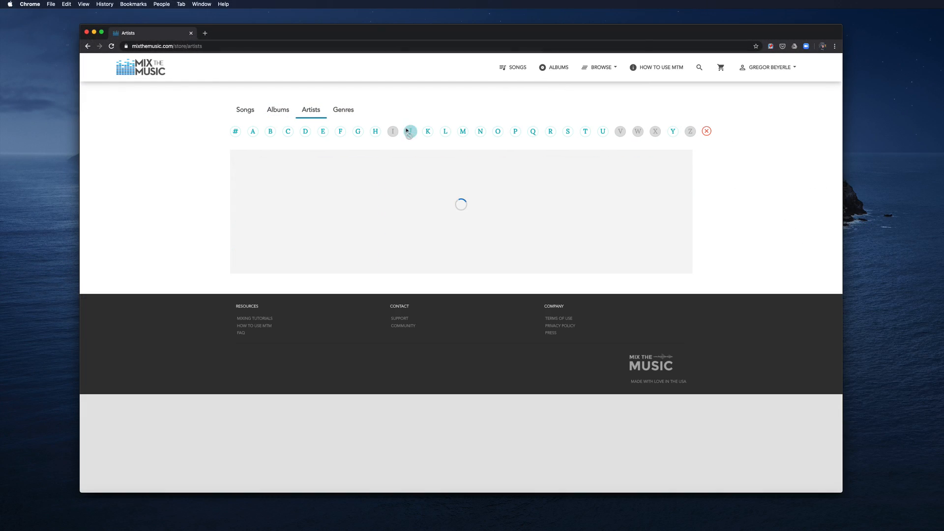
left_click(409, 132)
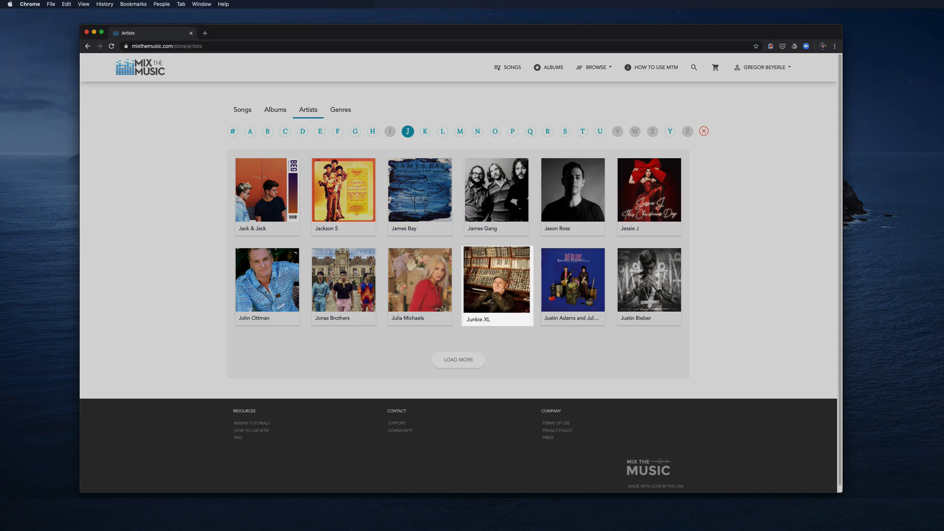
left_click(496, 280)
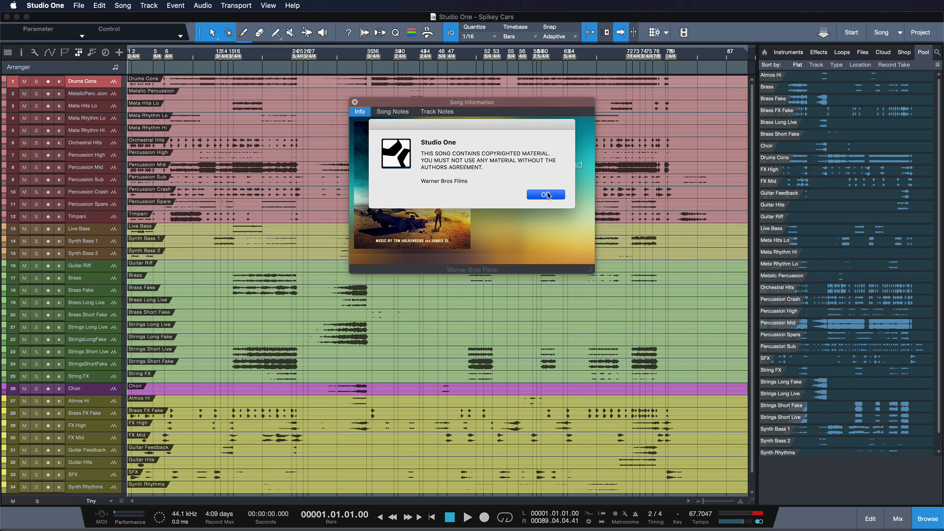
- Dismiss the copyright alert and close the Spikey Cars Song Information window
left_click(545, 194)
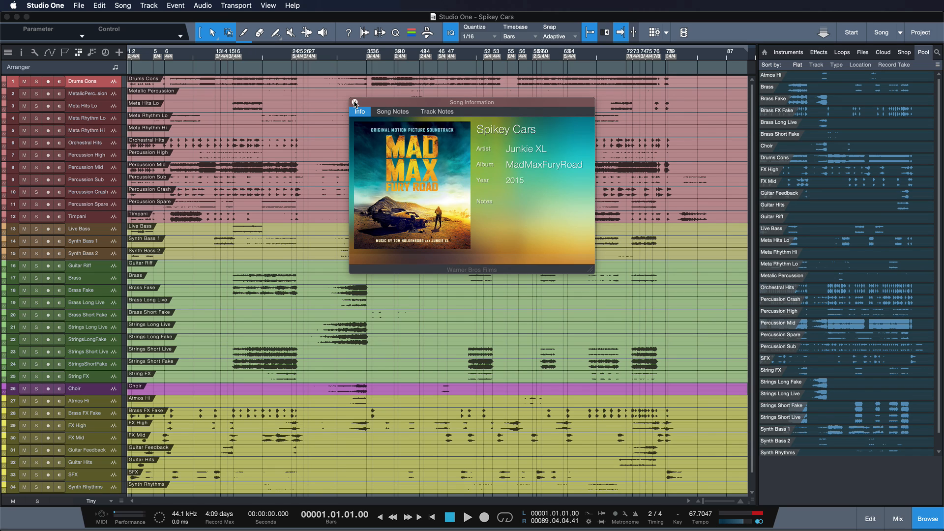
left_click(354, 102)
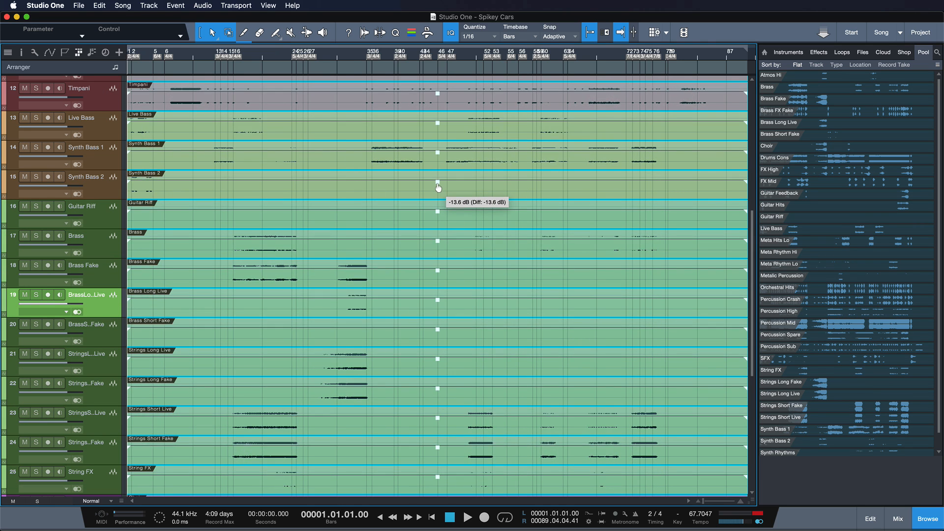
mouse_move(272, 195)
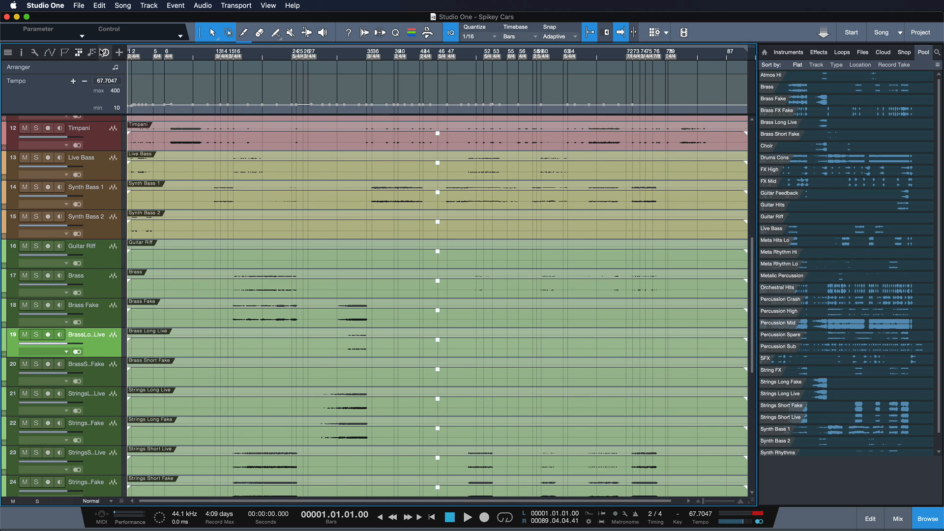
mouse_move(126, 69)
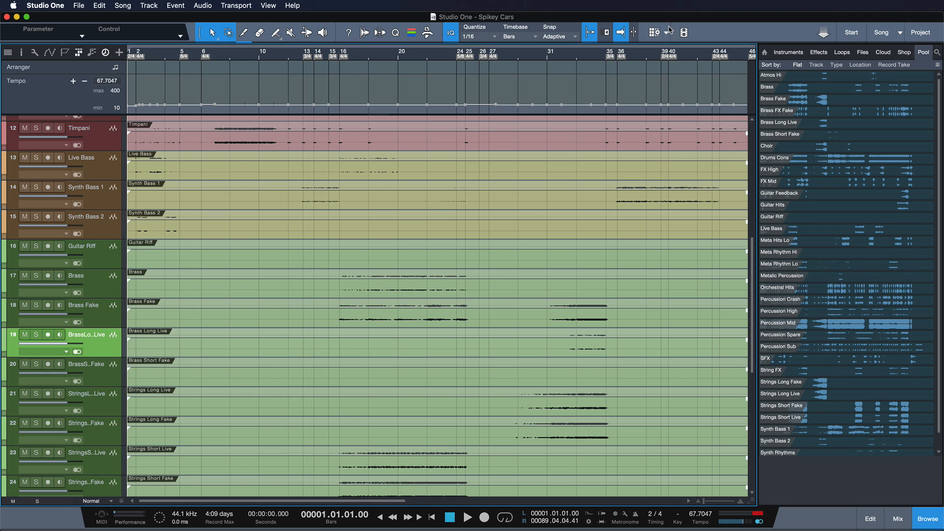
- Bring up the Tempo track above the arrangement for bars 1–46
left_click(842, 53)
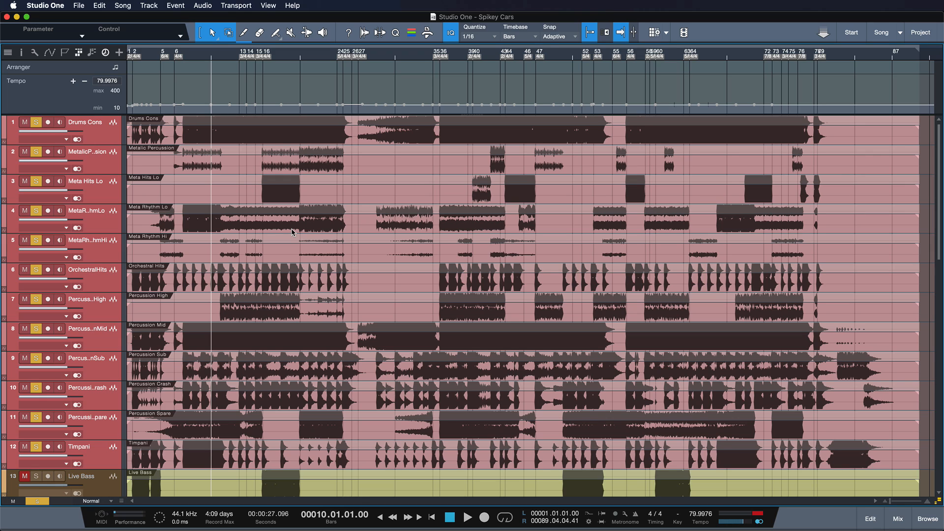
- Play the soloed percussion, stop, clear solos, then solo Meta Rhythm Hi (track 5)
left_click(467, 517)
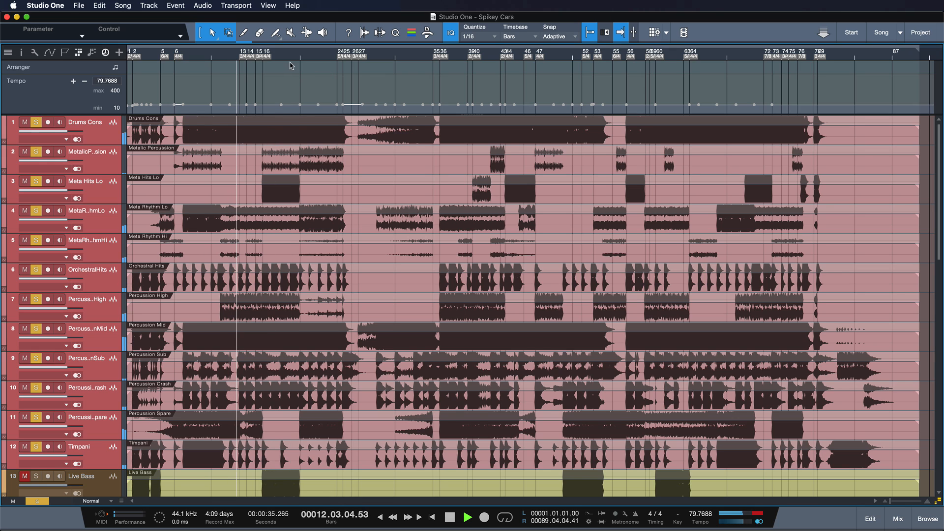
left_click(243, 32)
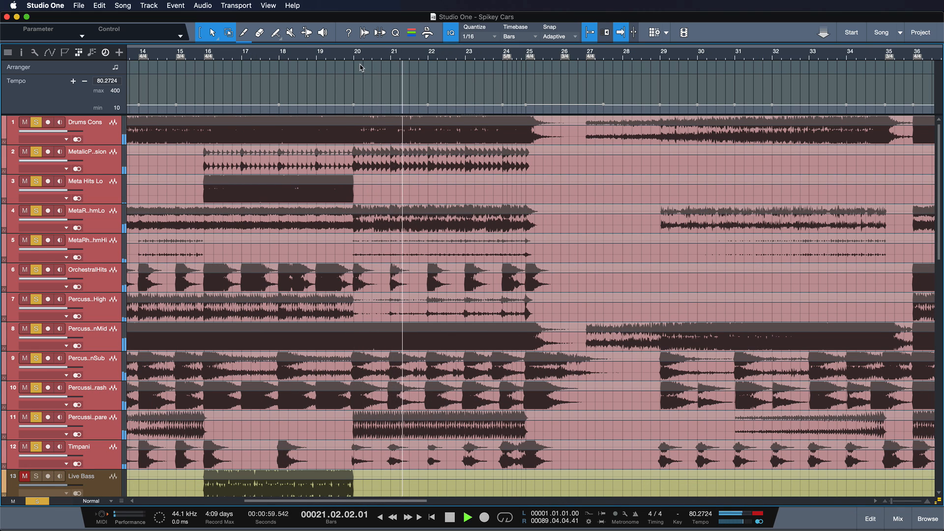
left_click(449, 516)
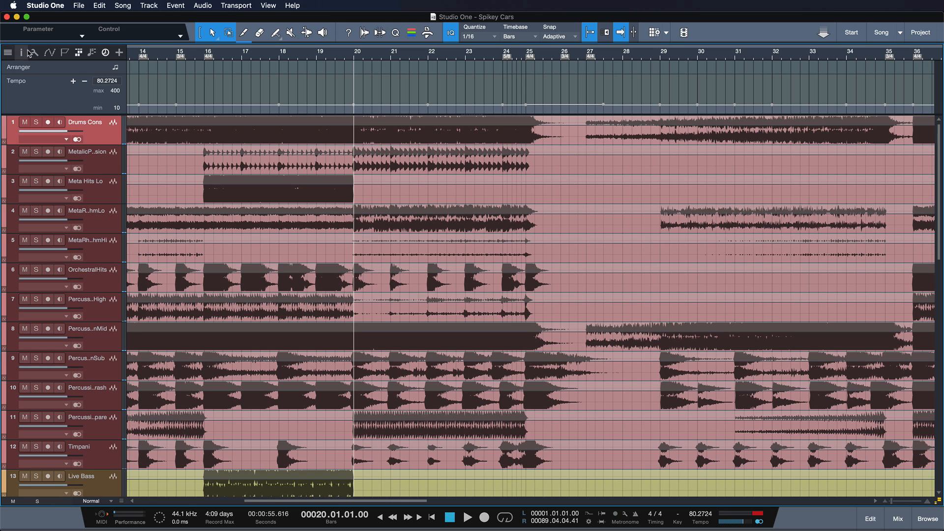
left_click(23, 53)
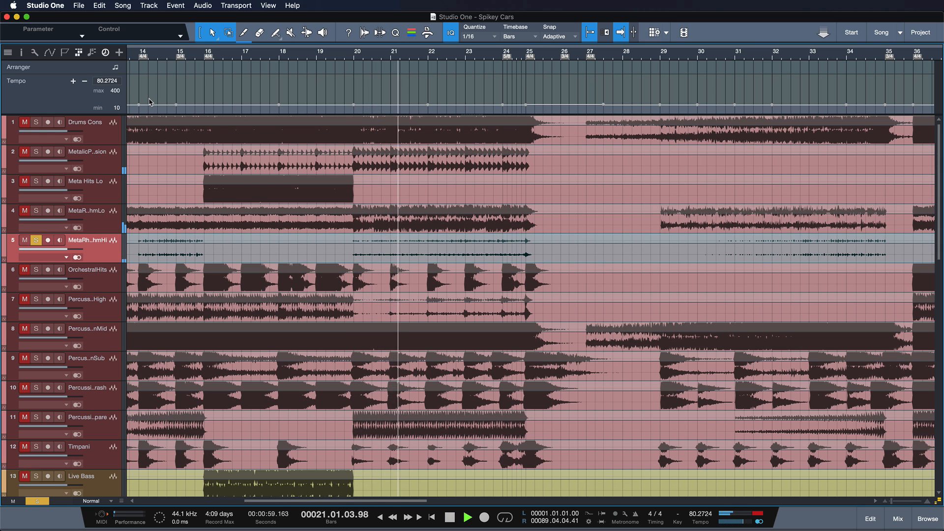
left_click(35, 329)
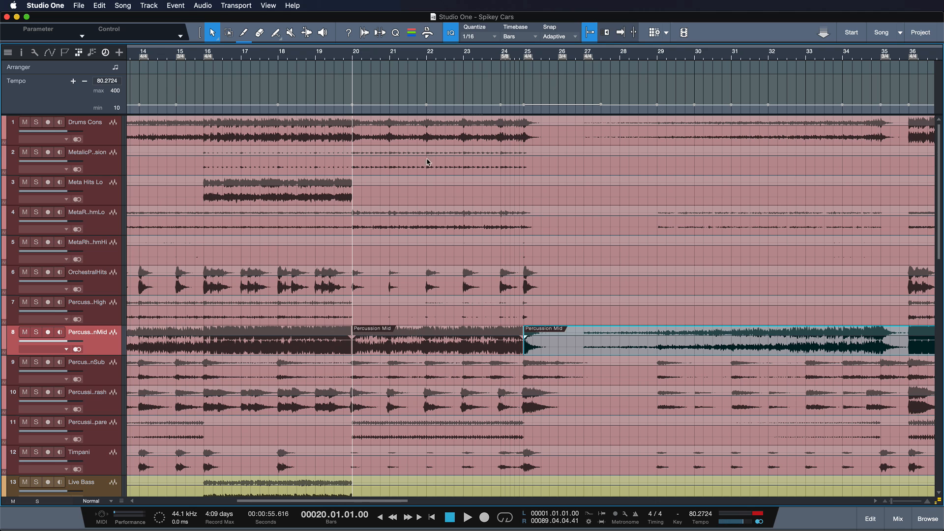
mouse_move(440, 349)
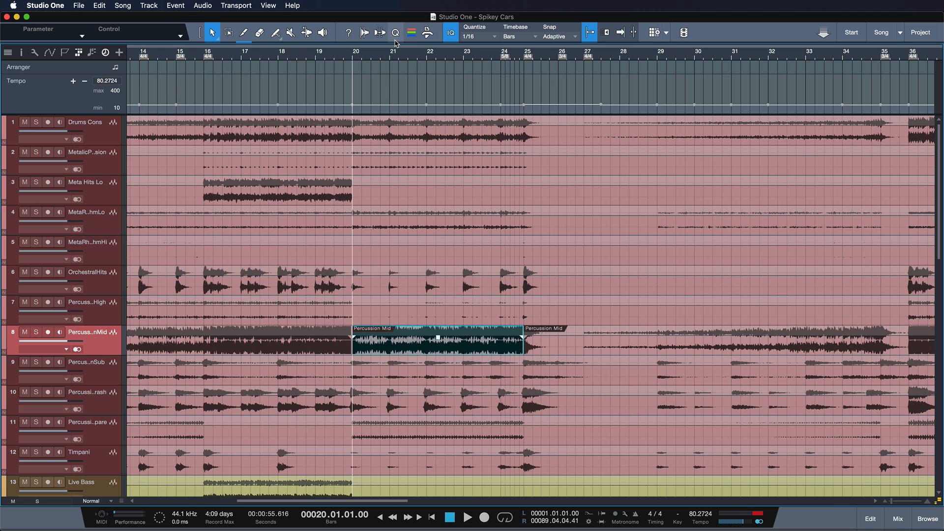
- Open the Quantize panel in Groove mode for the bar 20–25 Percussion Mid event
left_click(395, 33)
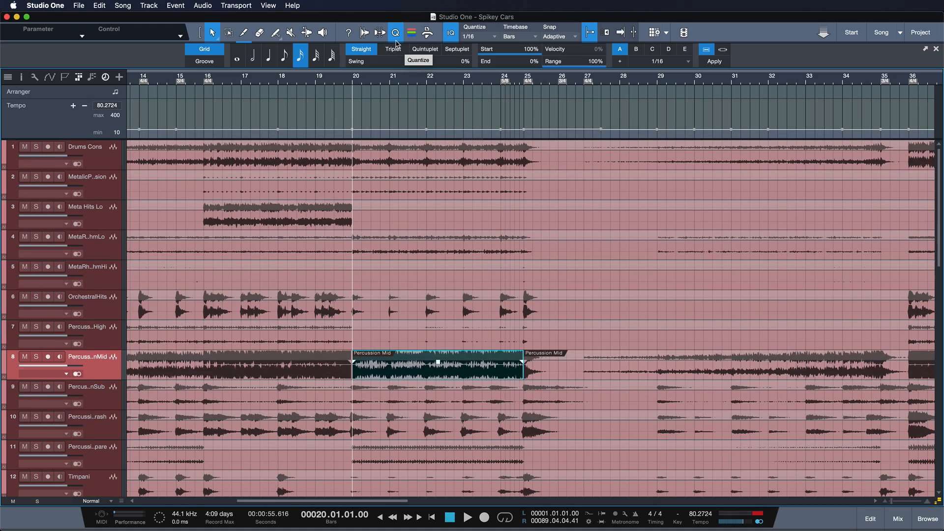
left_click(204, 61)
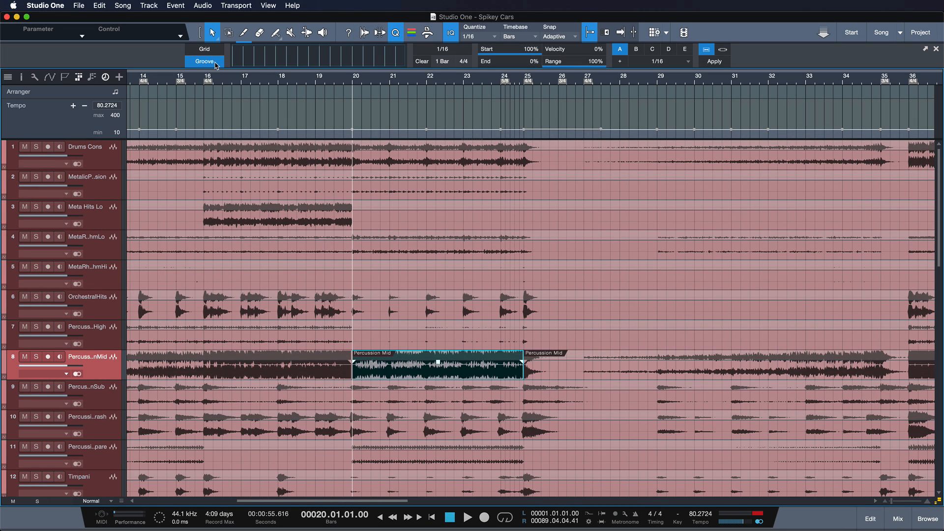
mouse_move(325, 64)
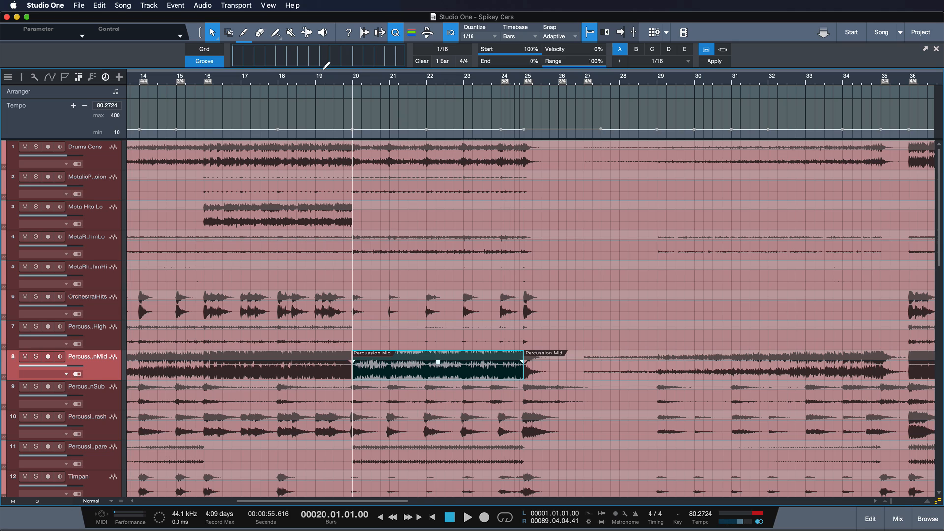
mouse_move(412, 375)
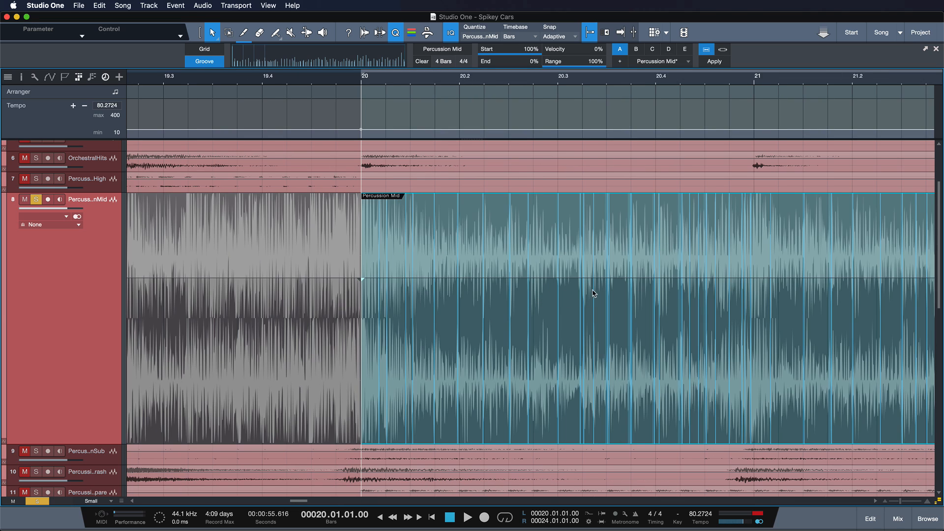
mouse_move(467, 293)
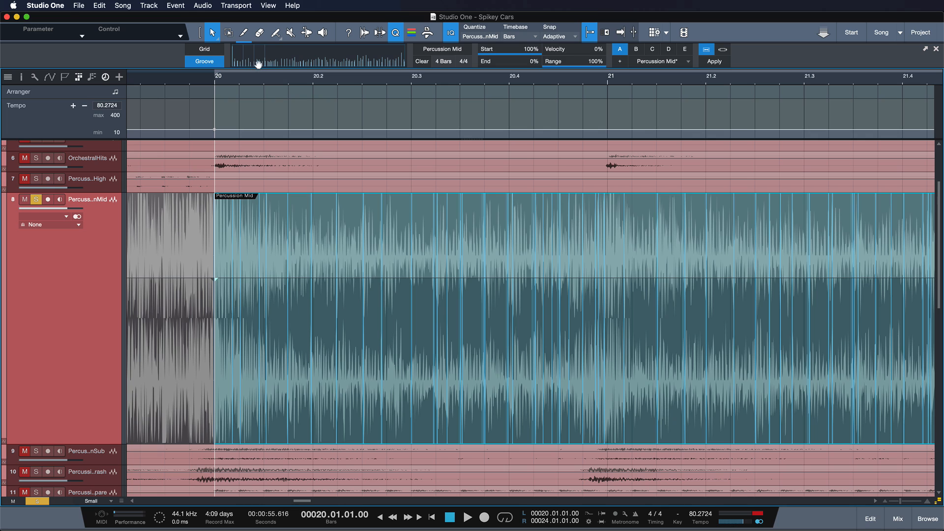
mouse_move(388, 58)
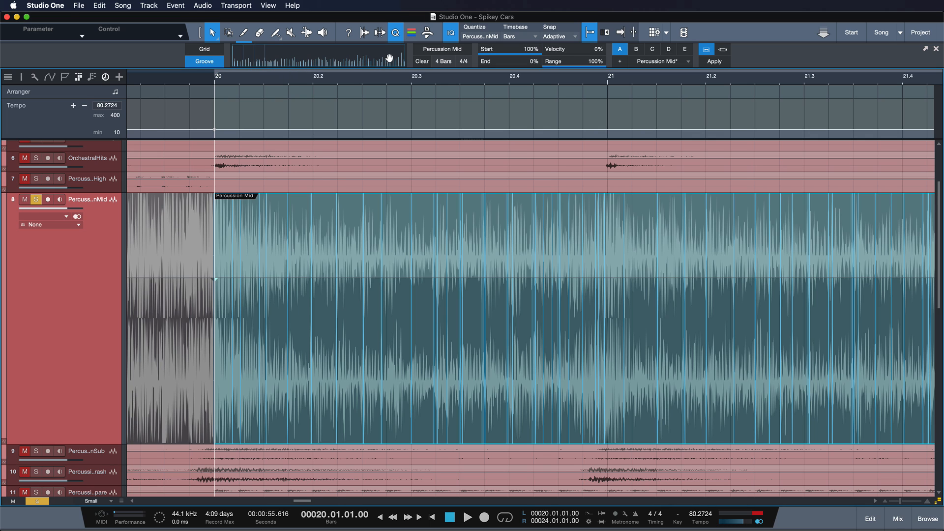
mouse_move(303, 70)
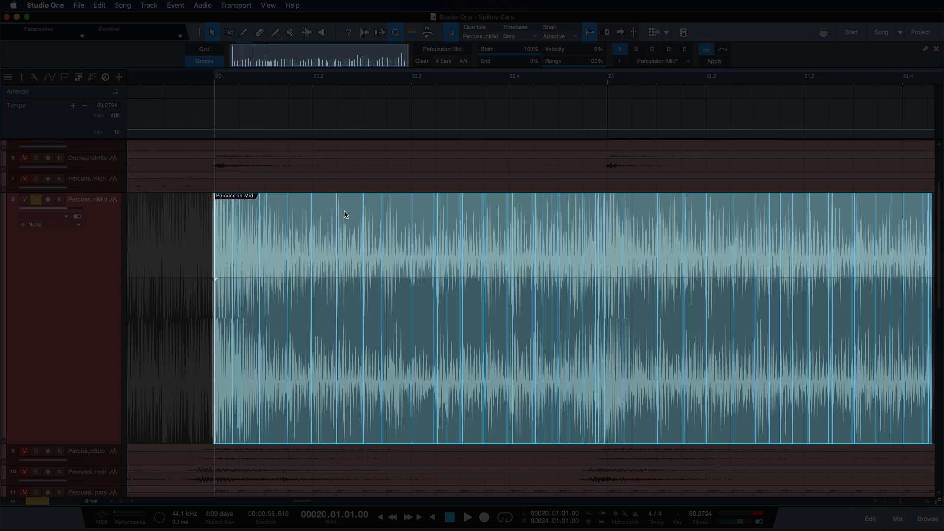
mouse_move(357, 350)
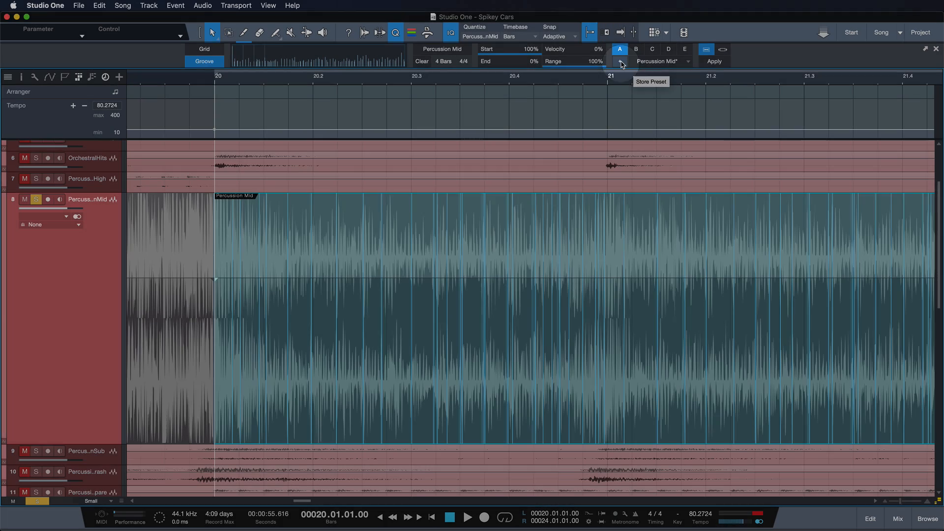
- Name the groove preset 'JunkieXL Percussion Drive' and confirm saving it
left_click(620, 63)
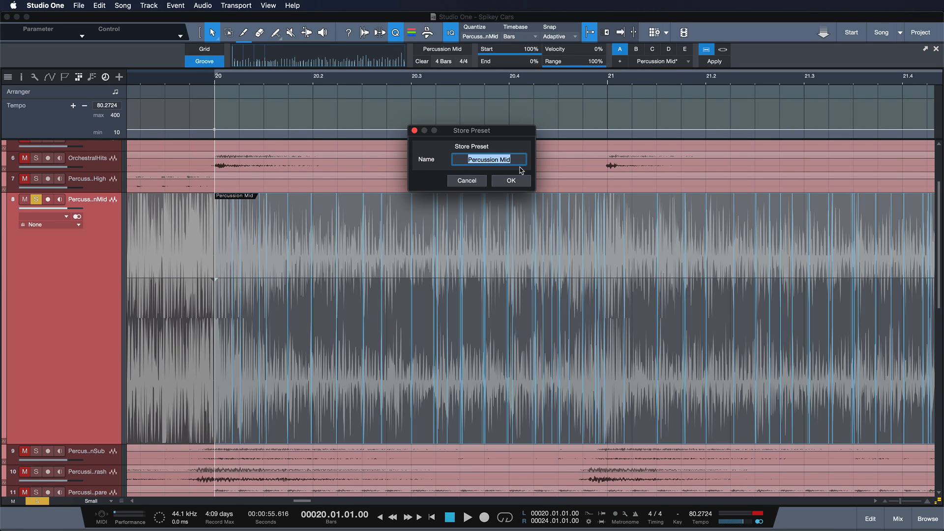
type("JunkieXL")
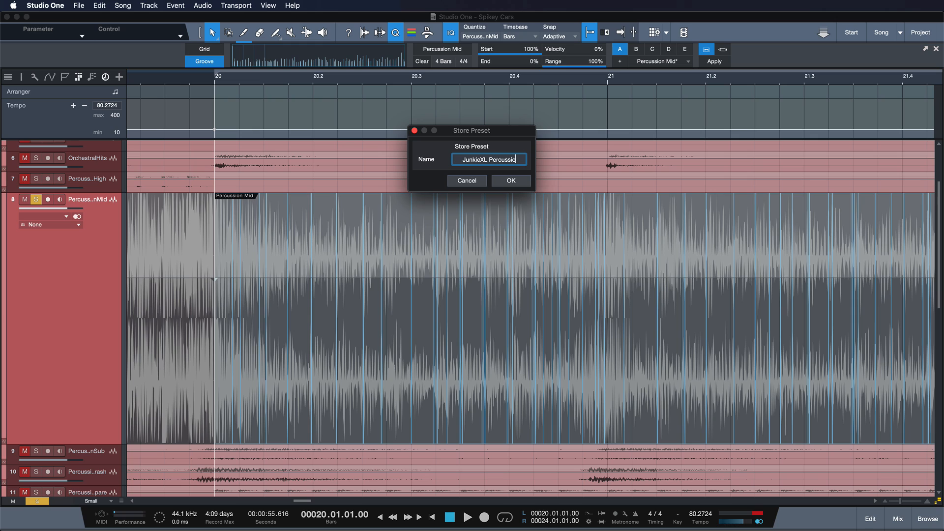
type("Drive")
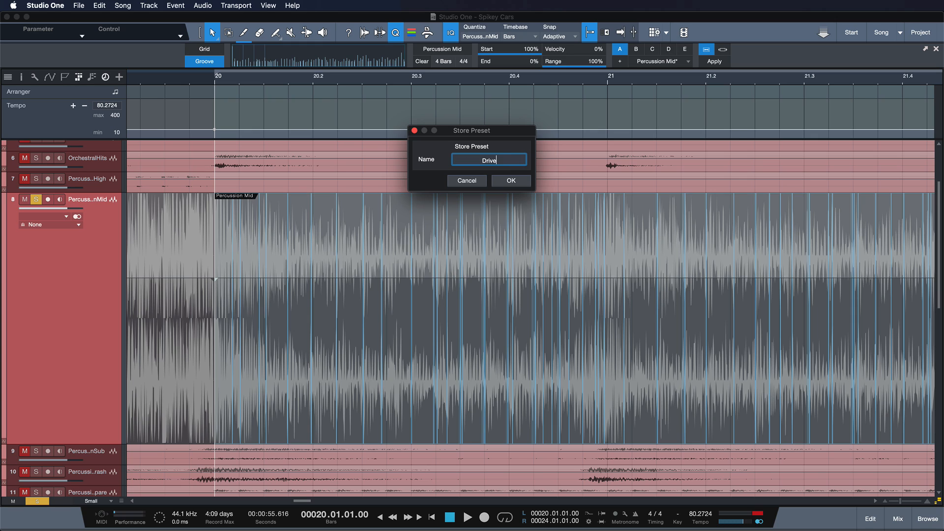
left_click(510, 180)
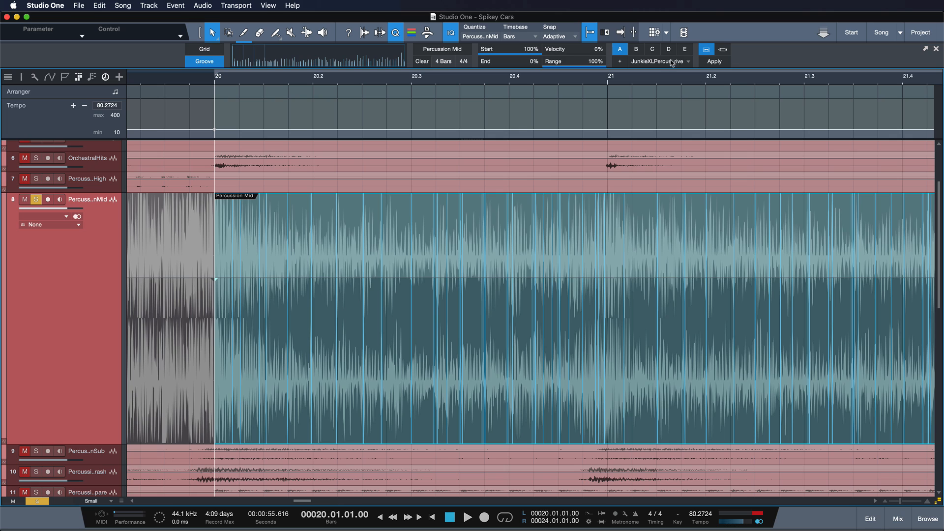
- Open the Inspiration from Spikey Cars song and audition its HiHats pattern
left_click(686, 61)
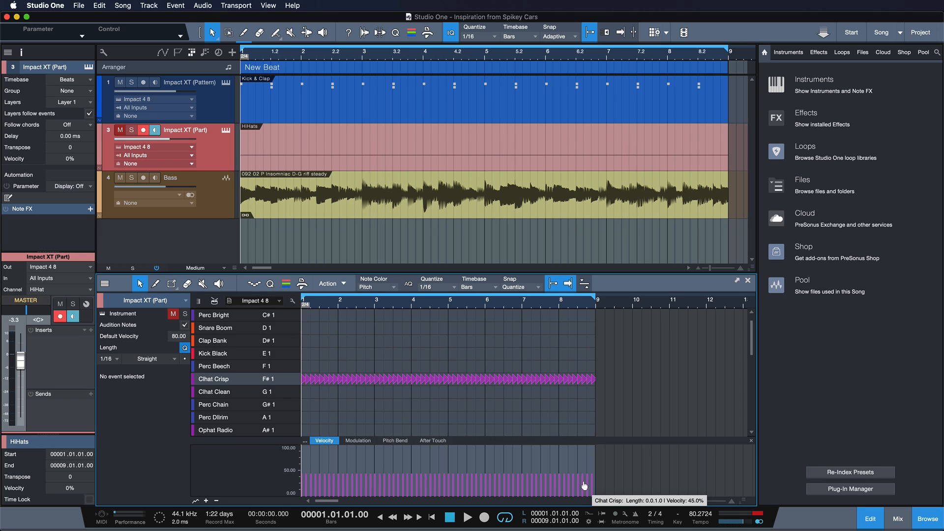
left_click(469, 517)
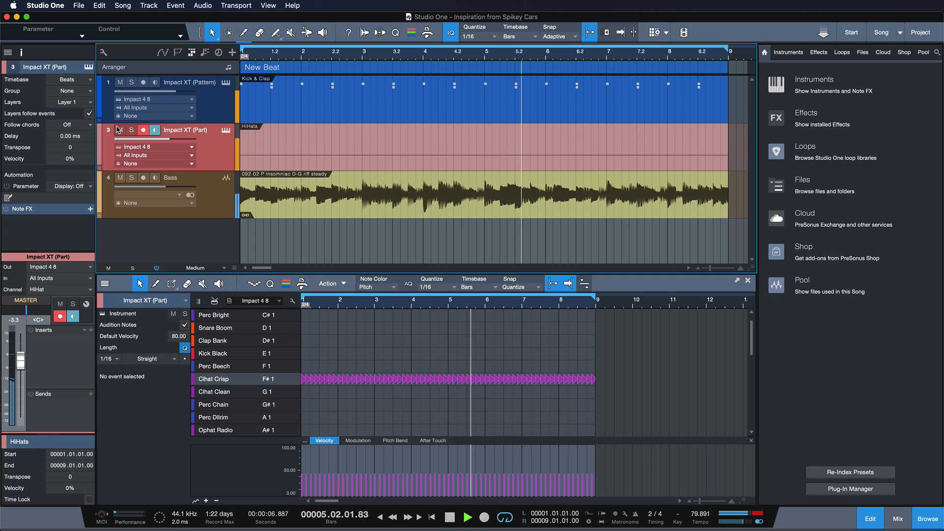
left_click(448, 517)
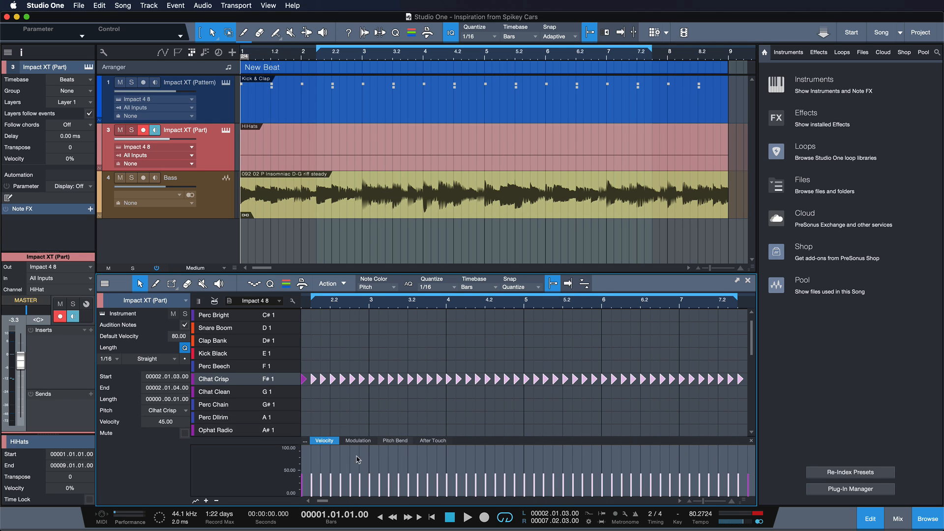
mouse_move(282, 475)
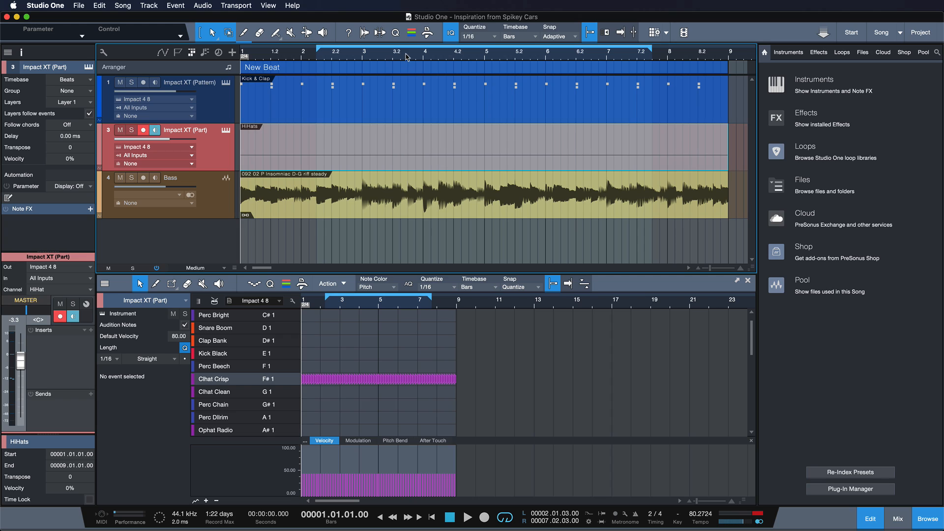
- Load the JunkieXL Percussion Drive preset from the Quantize panel's groove preset list
left_click(395, 33)
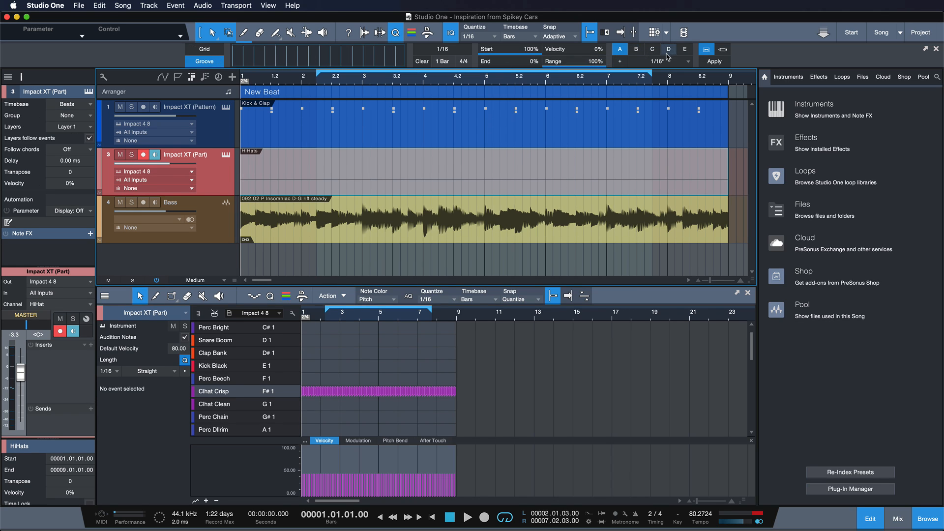
left_click(668, 61)
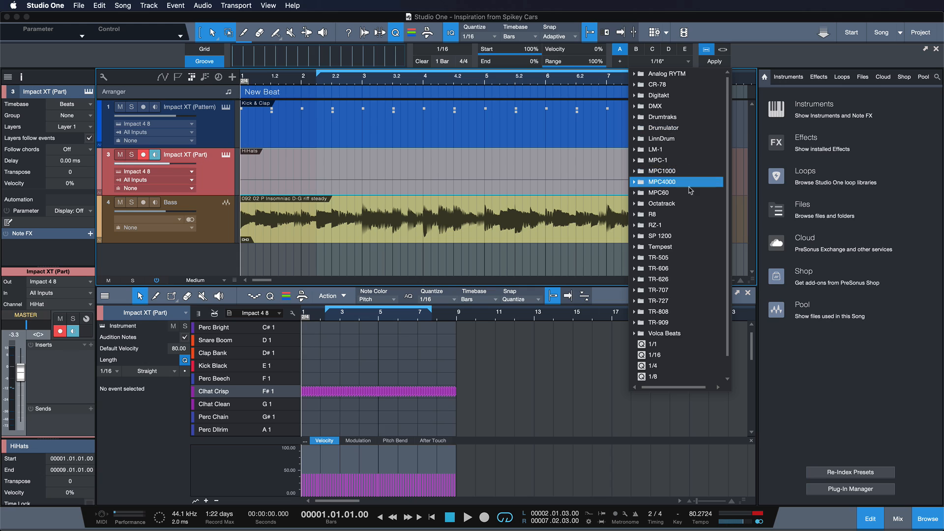
scroll("down", 3)
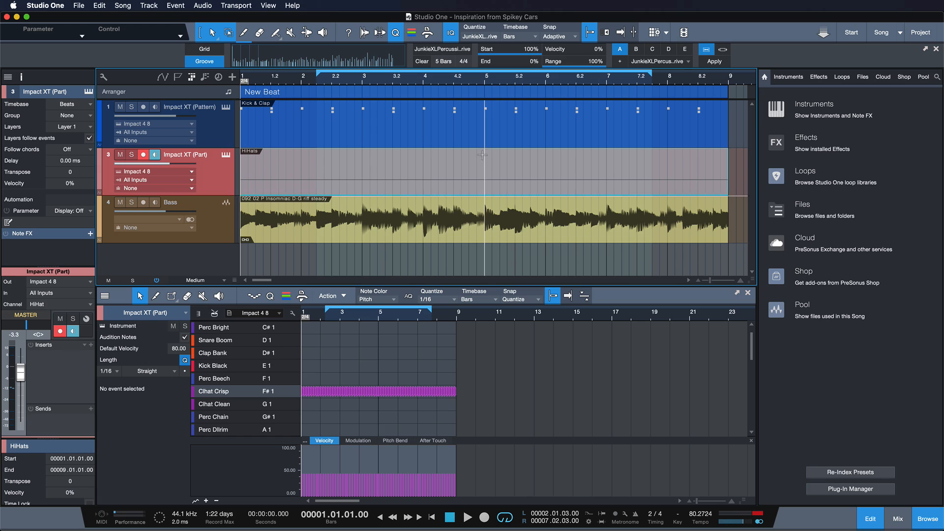
mouse_move(359, 380)
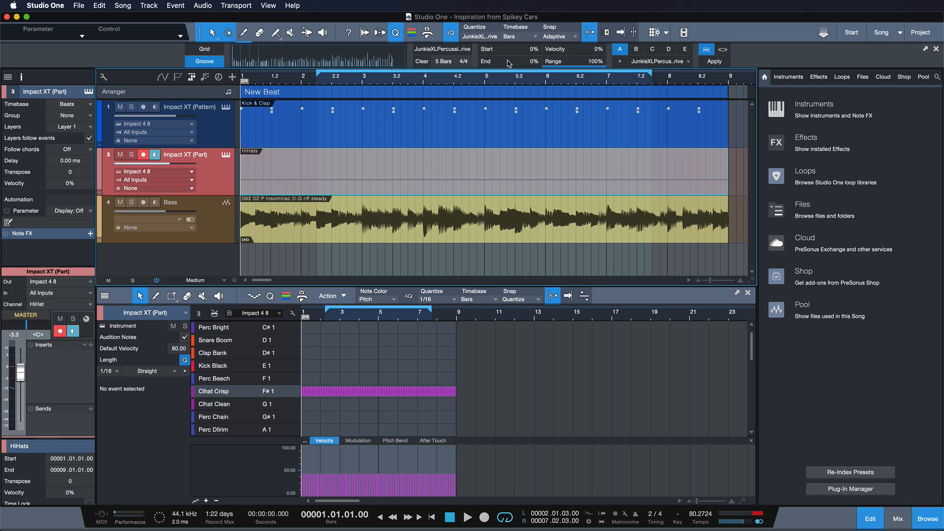
mouse_move(497, 65)
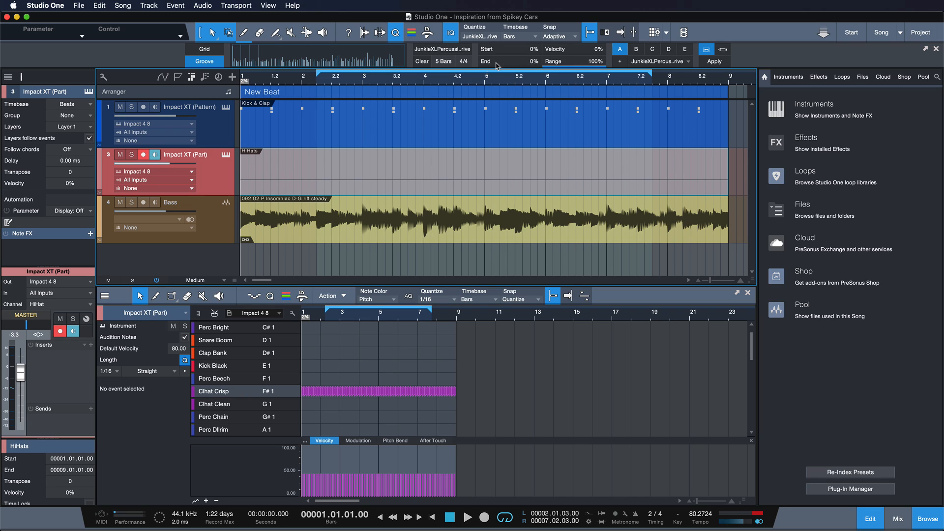
mouse_move(498, 65)
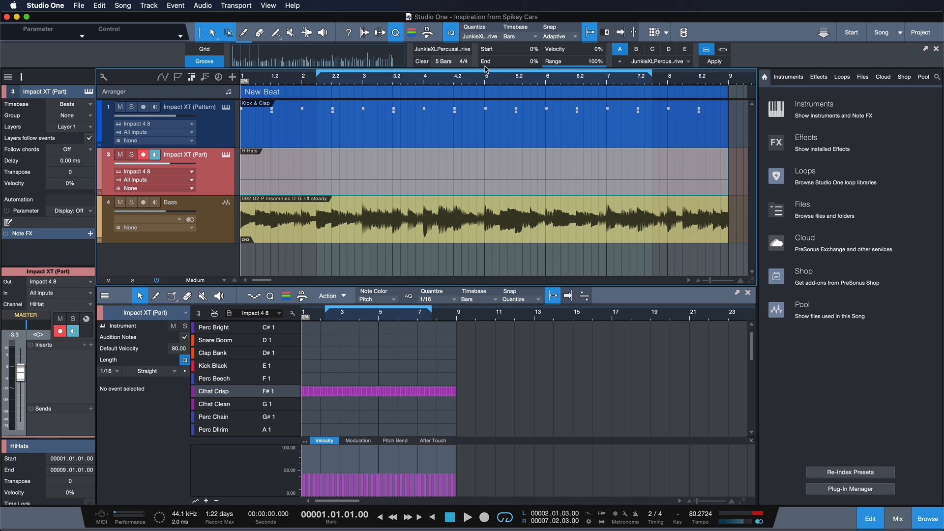
mouse_move(548, 51)
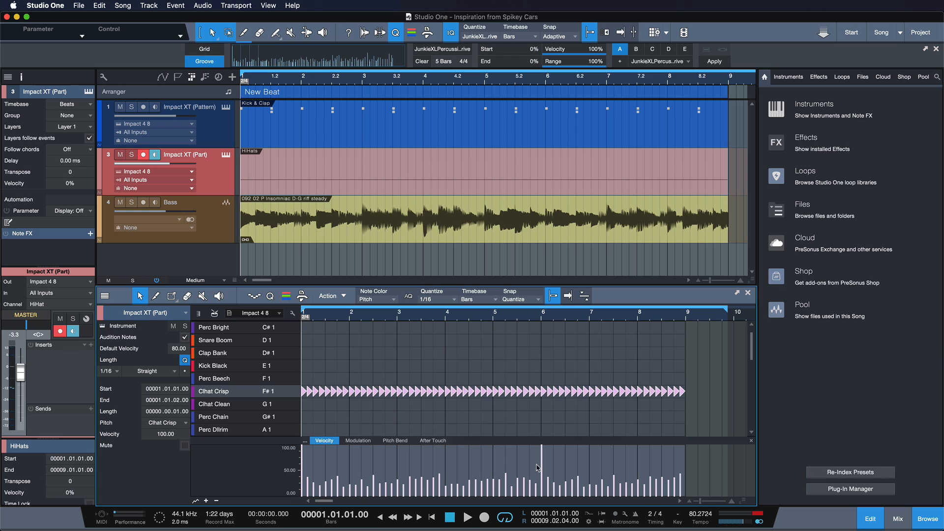
mouse_move(314, 464)
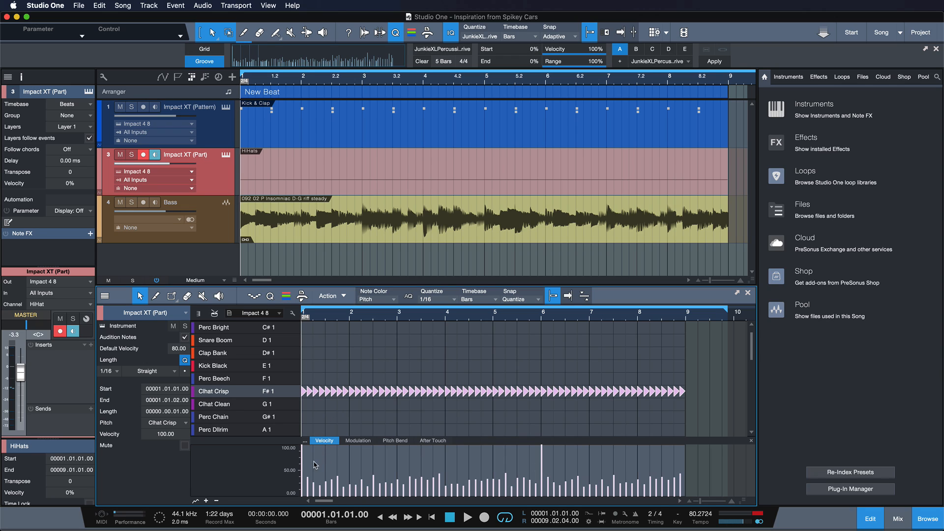
- Select all the hi-hat notes with Cmd+A
key("cmd")
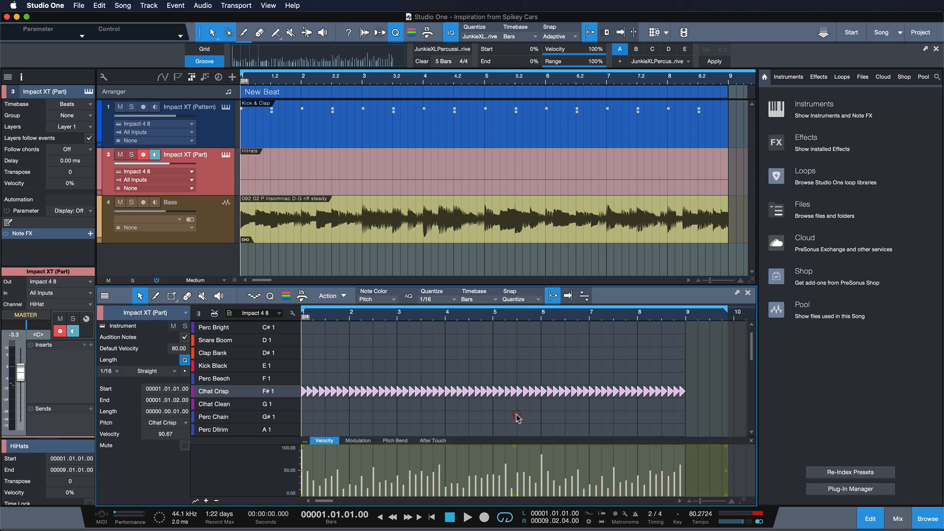
mouse_move(539, 458)
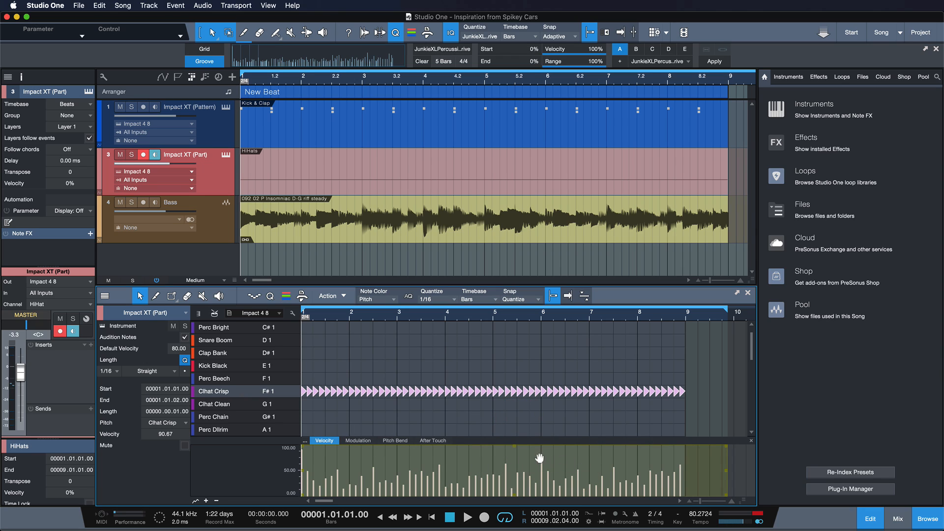
mouse_move(519, 474)
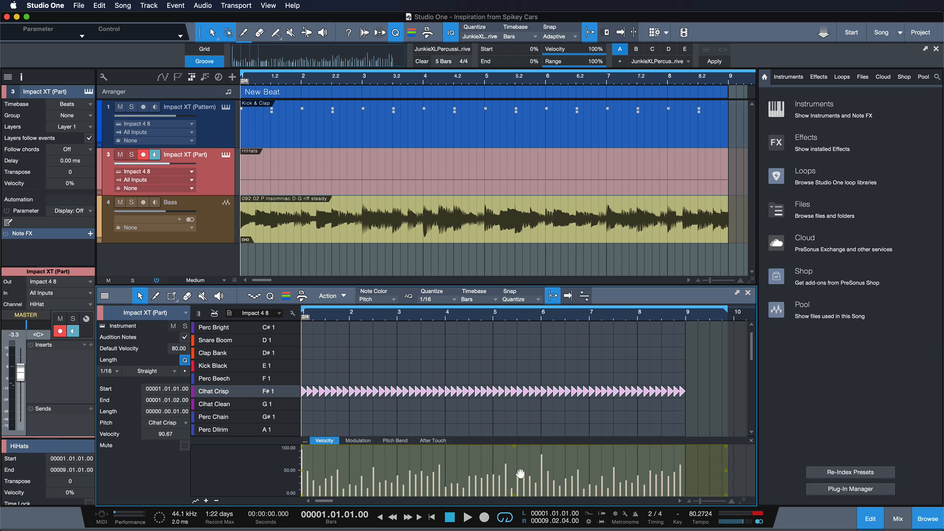
mouse_move(453, 427)
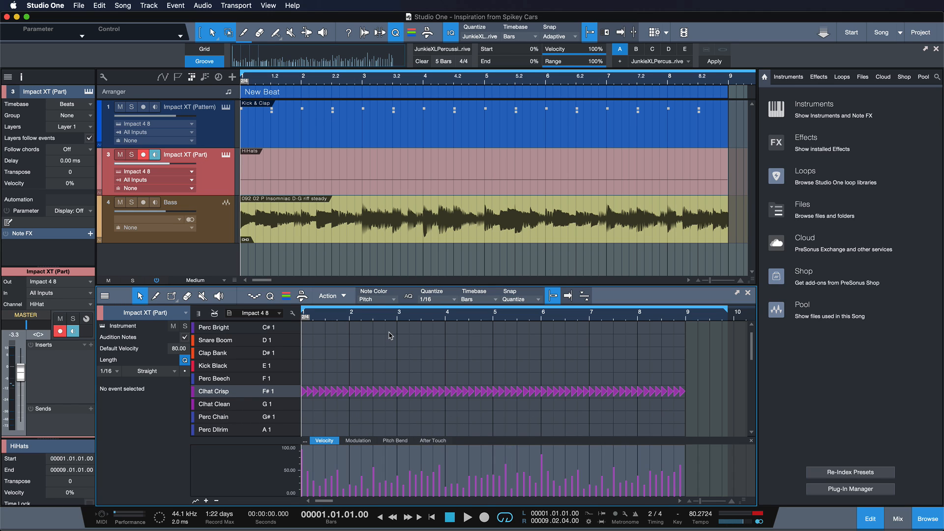
- Apply the 1/16 grid quantize with 7% swing to the hi-hat notes and play back
left_click(469, 517)
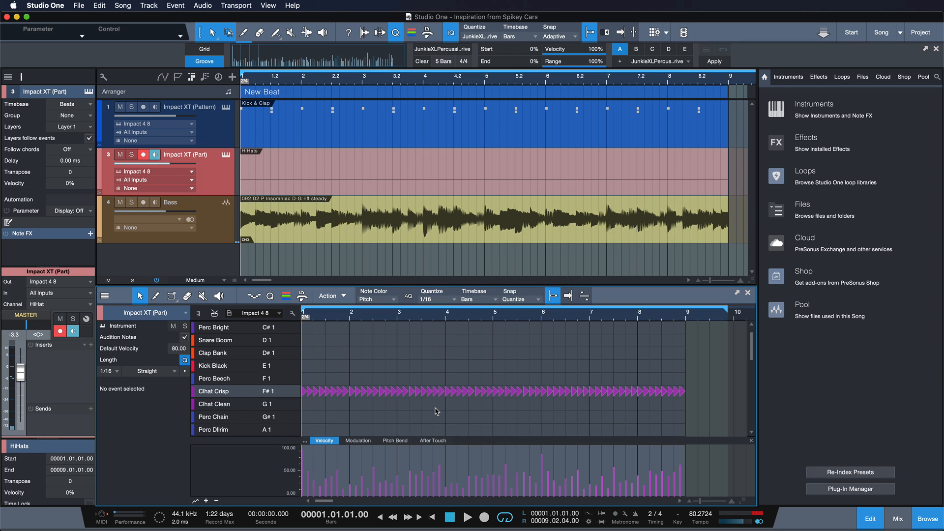
mouse_move(309, 363)
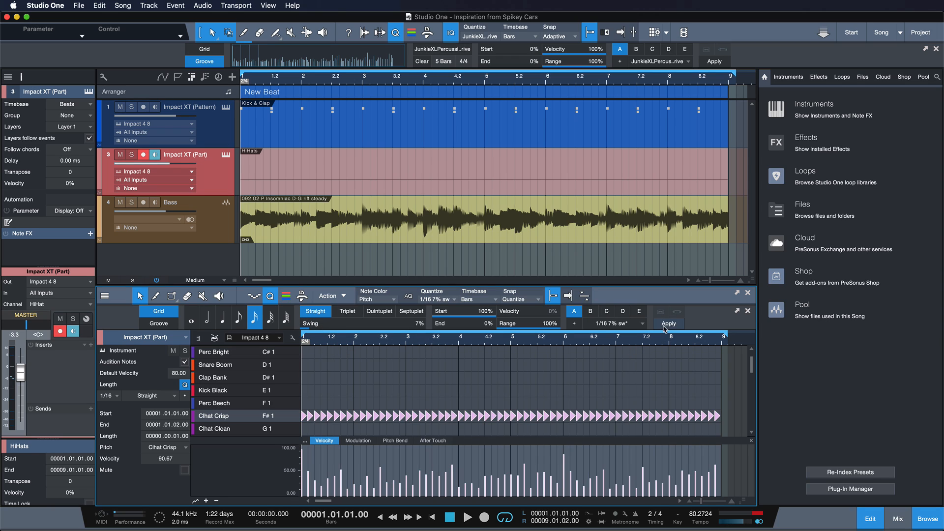
left_click(668, 323)
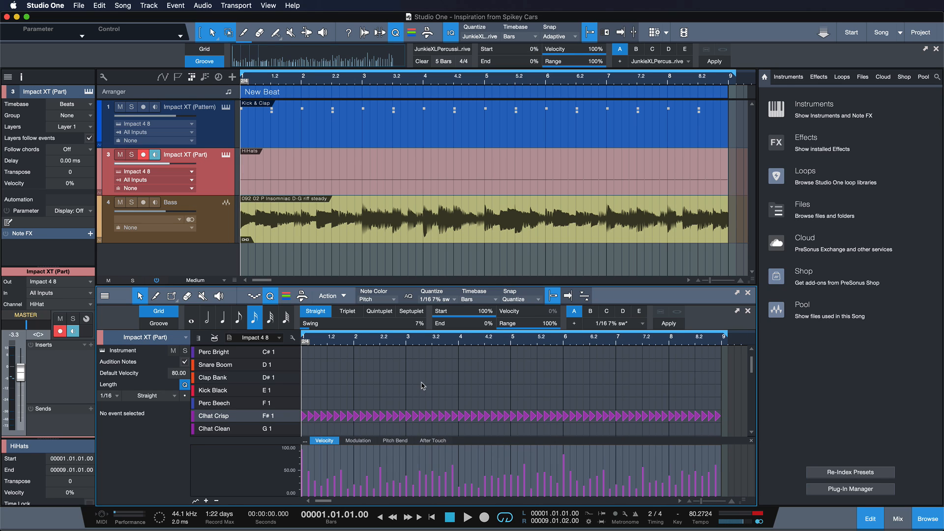
left_click(469, 517)
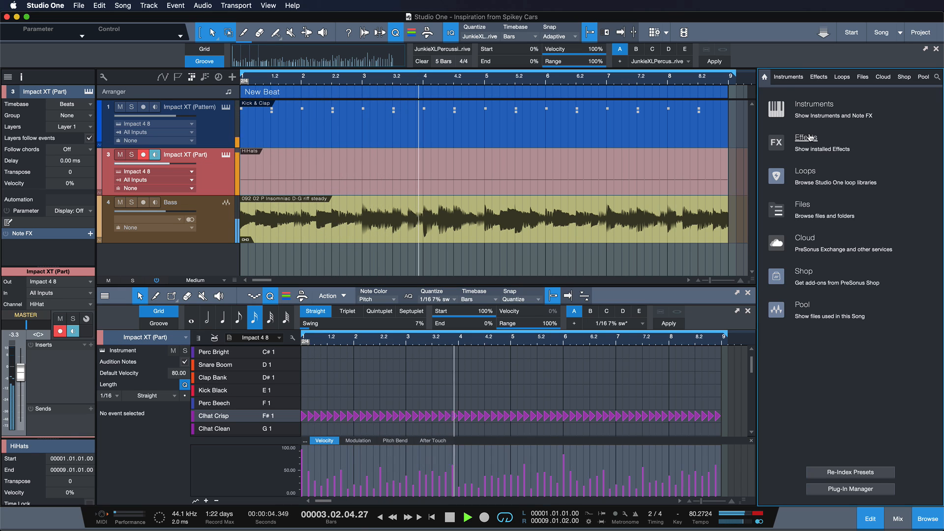
- Add Beat Delay from the Browser's Effects list to the HiHat channel inserts
left_click(818, 76)
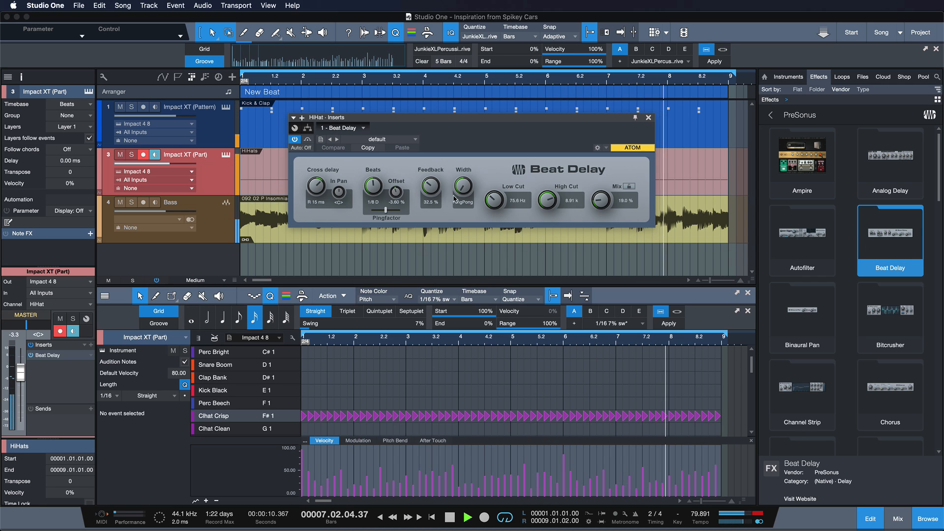
left_click(648, 117)
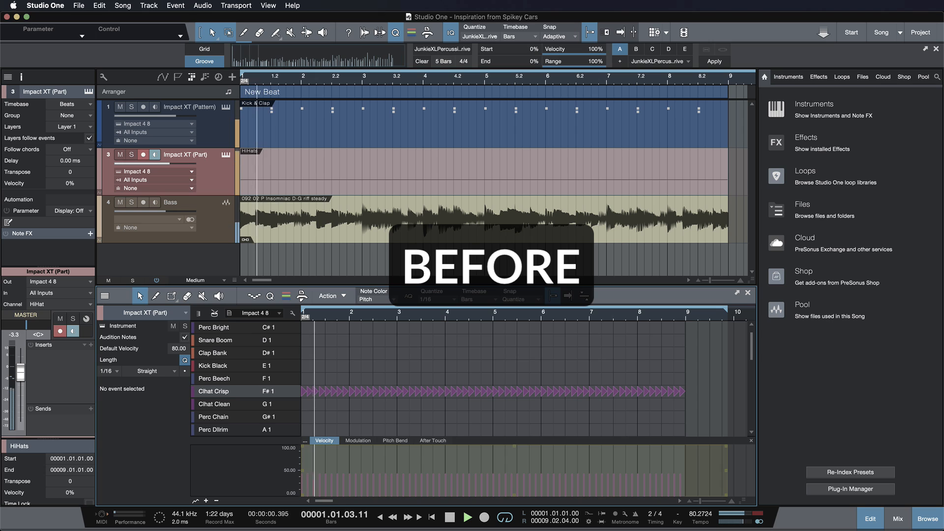